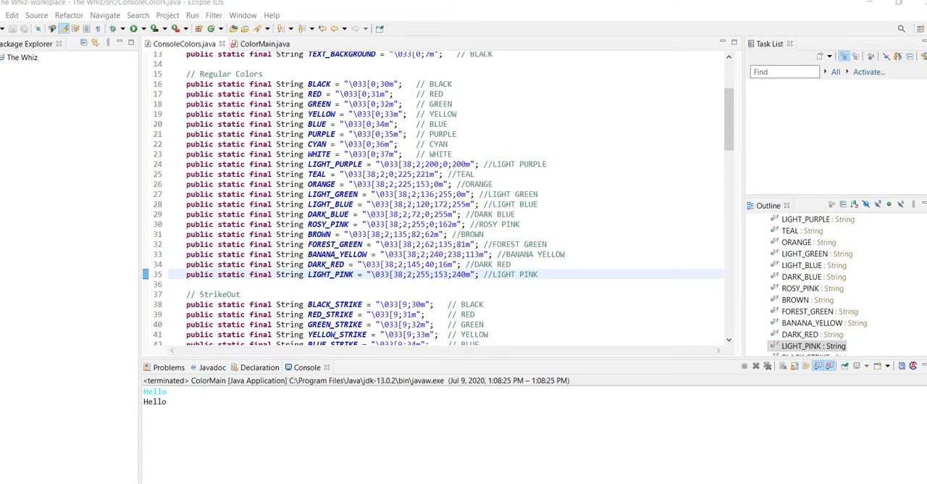
mouse_move(126, 392)
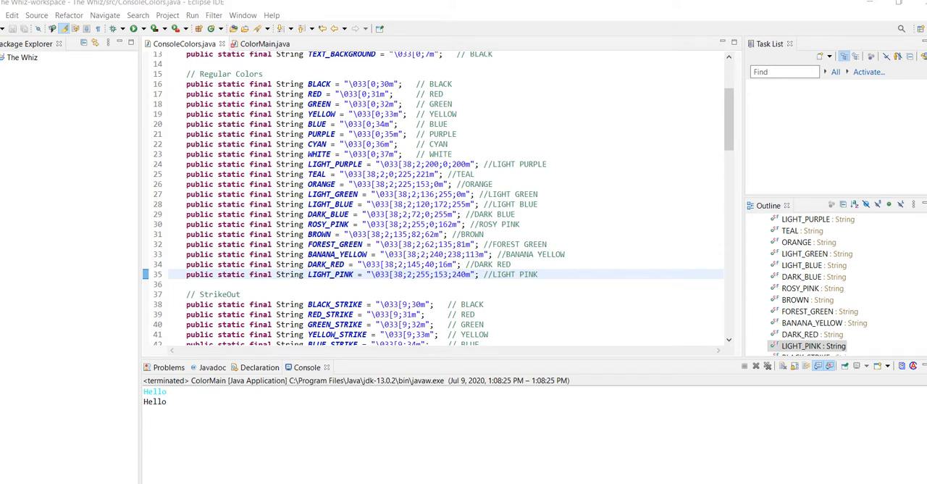
- Scroll ConsoleColors.java to locate the LIGHT_PINK constant among the regular colors
scroll(down, 3)
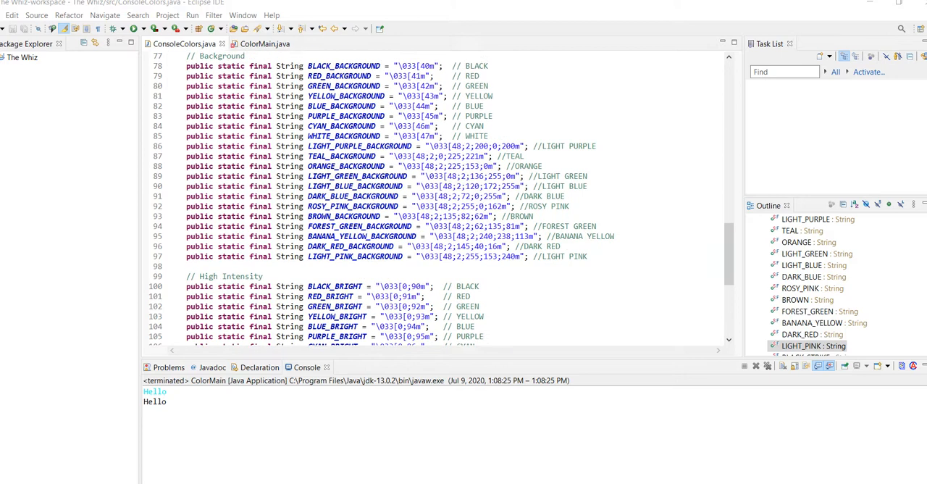
scroll(up, 3)
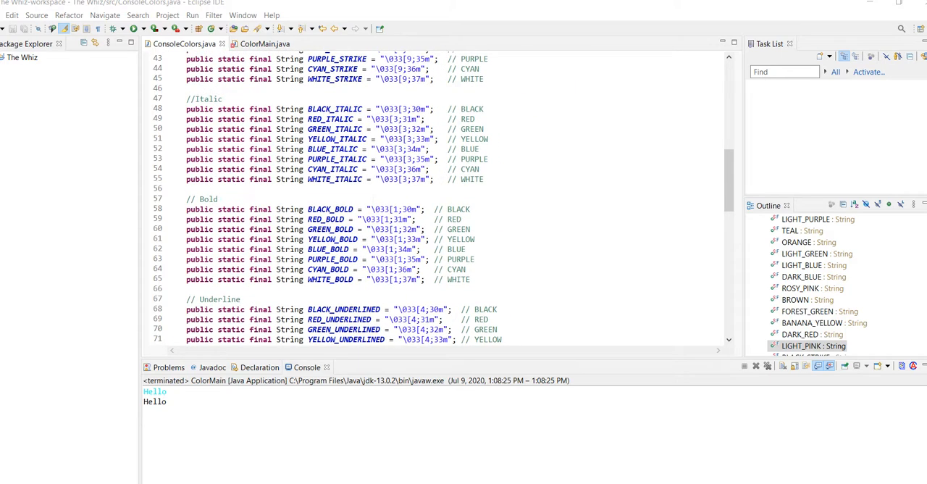
scroll(up, 3)
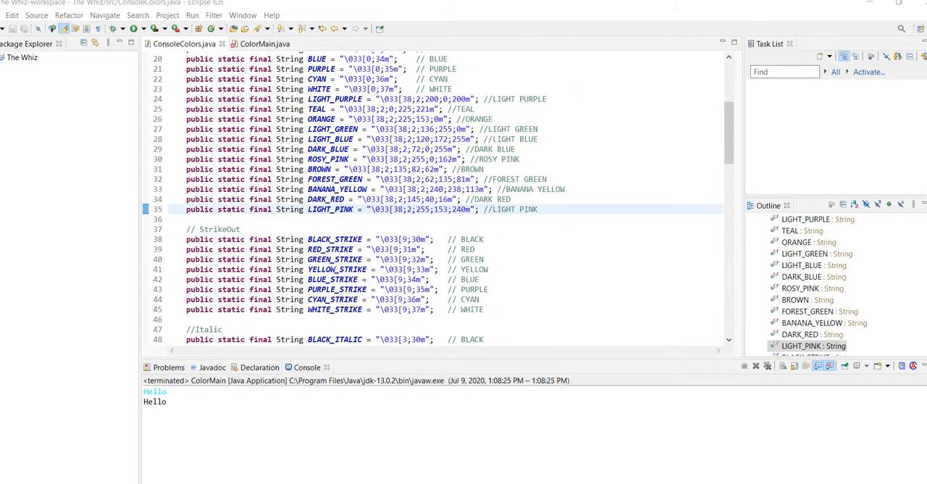
scroll(up, 3)
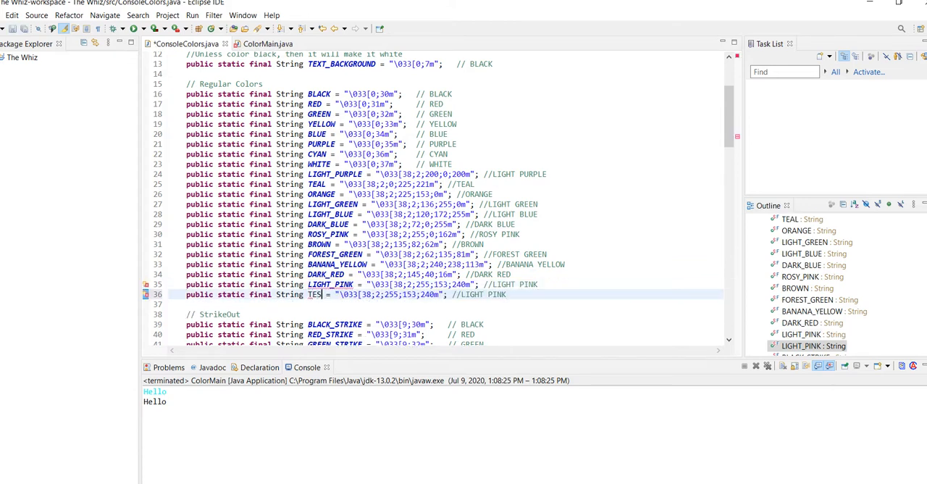
- Complete the copied constant's name as TESTING and select a number in its color code string
text(TING)
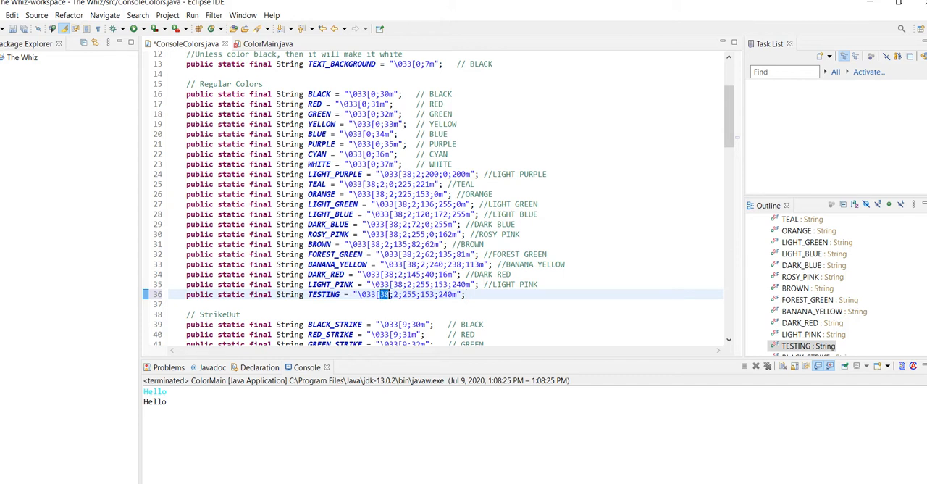
click(397, 294)
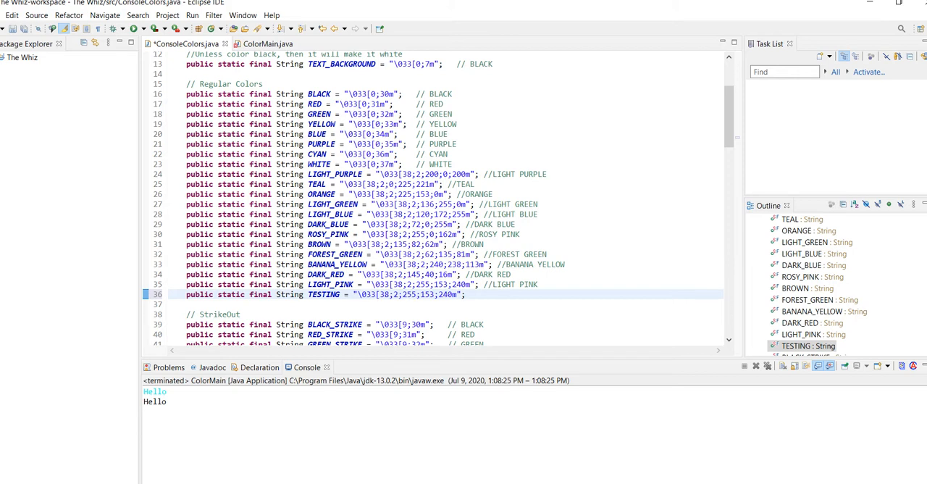
double_click(407, 294)
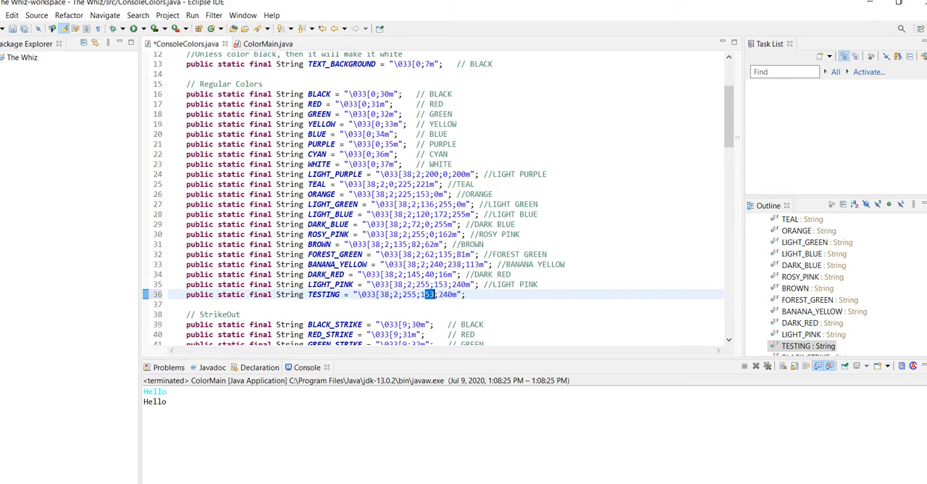
- Replace the first RGB number of the TESTING color code with 123
double_click(446, 295)
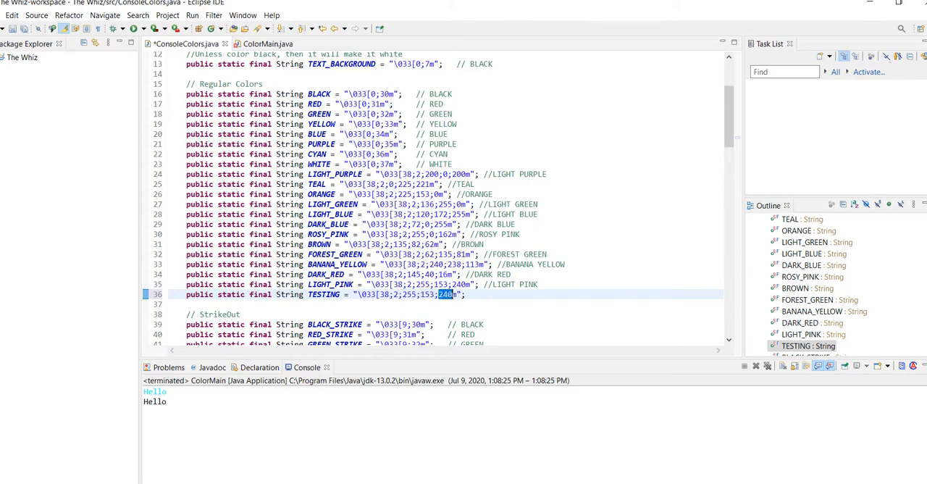
click(389, 294)
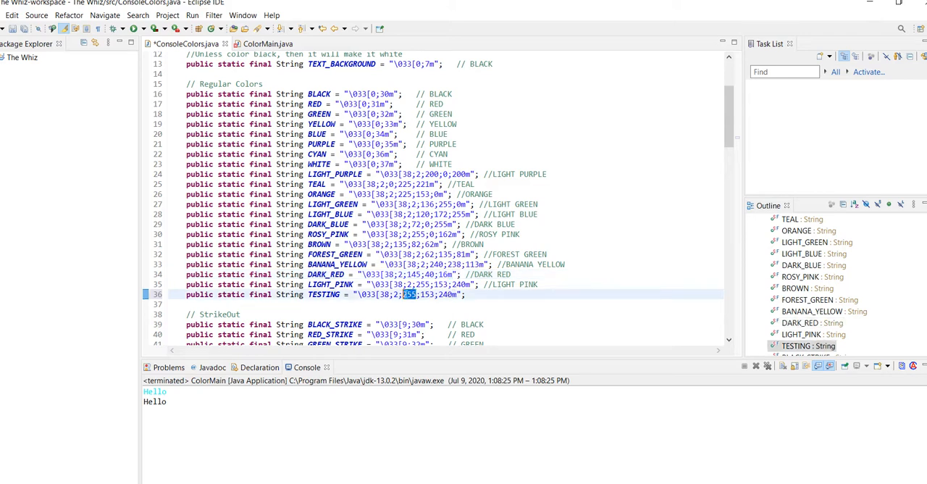
text(123)
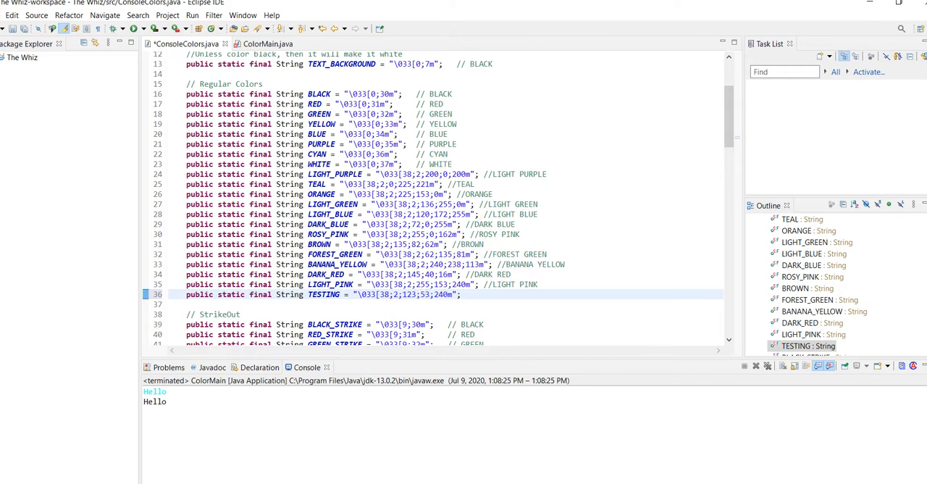
- Run ColorMain.java to print Hello in the TESTING color, then return to ConsoleColors.java
click(267, 43)
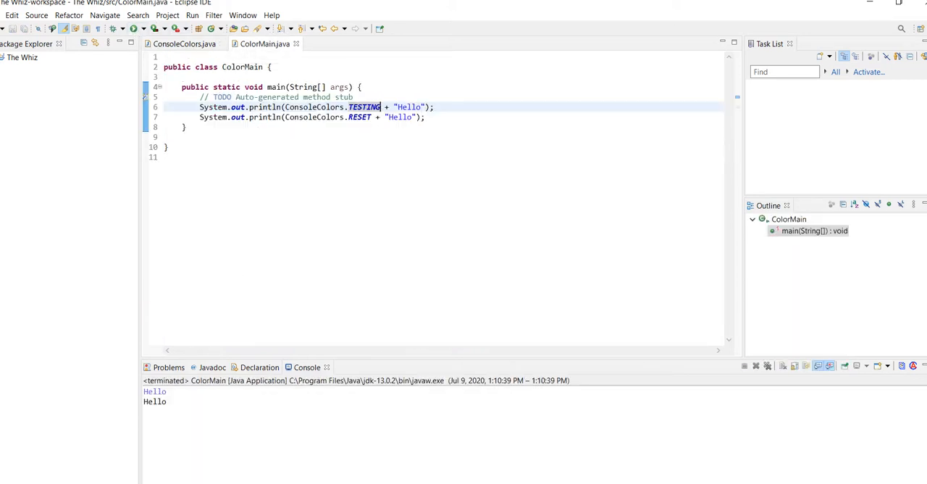
click(184, 44)
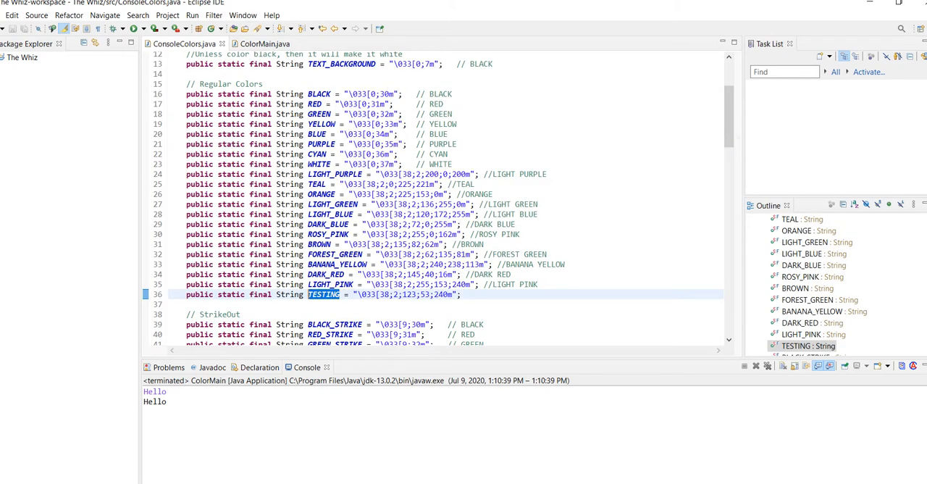
- Rename TESTING to DARK_PURPLE and start its trailing //DARK Purple comment
text(D)
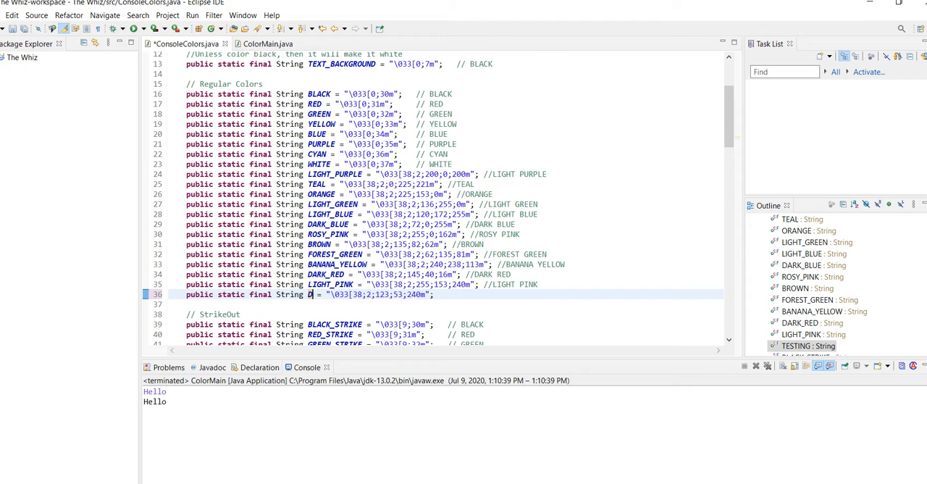
text(ARK_PURPLE)
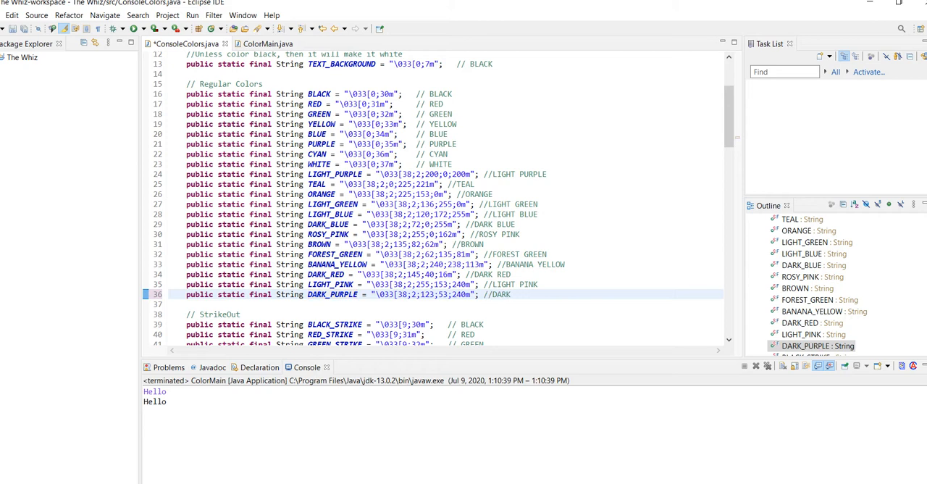
text(Pur)
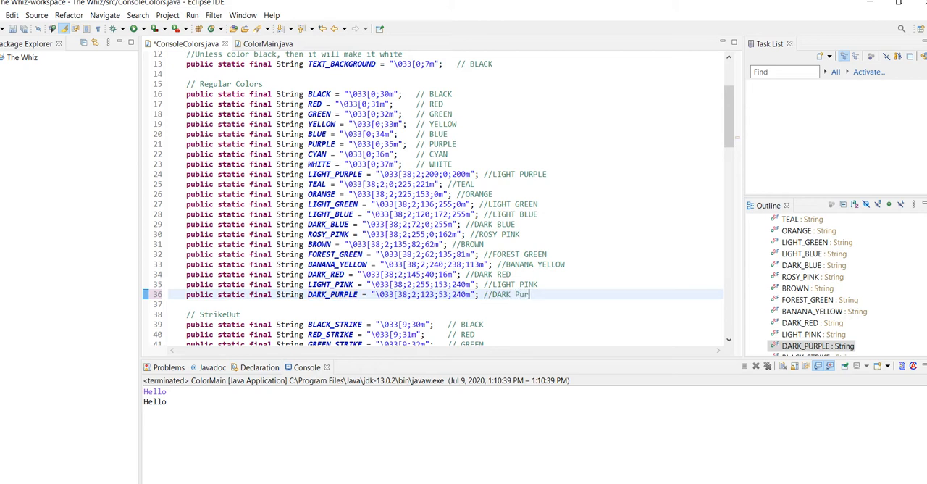